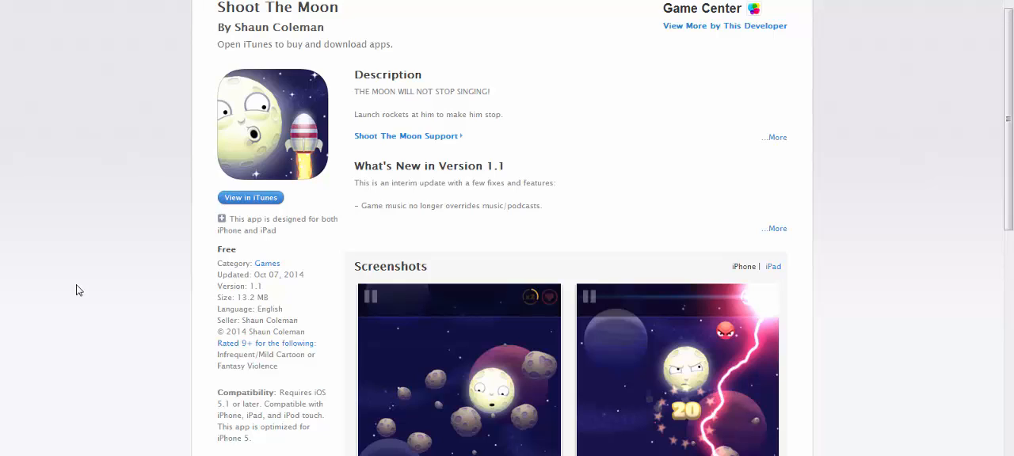
{"action": "mouse_move", "coordinate": [74, 295]}
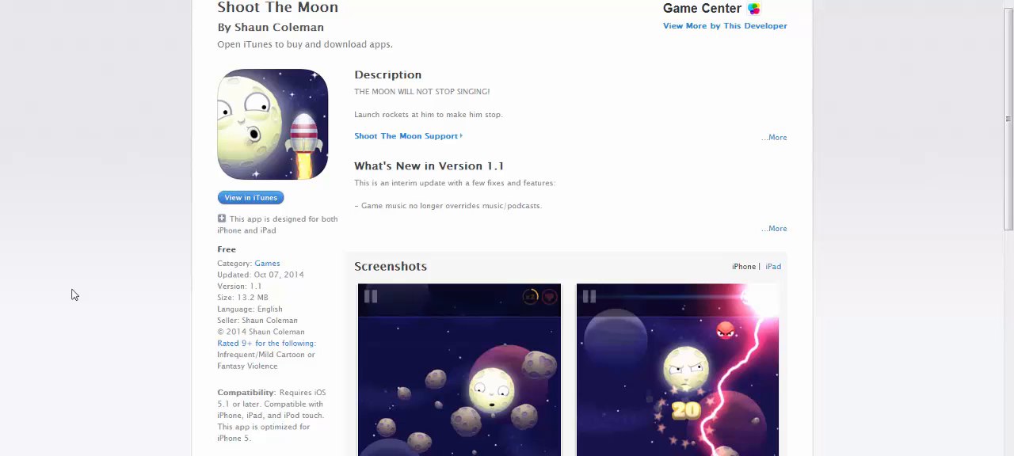
- Scroll down to bring up the Shoot The Boss title screen
{"action": "scroll", "scroll_direction": "down", "scroll_amount": 3}
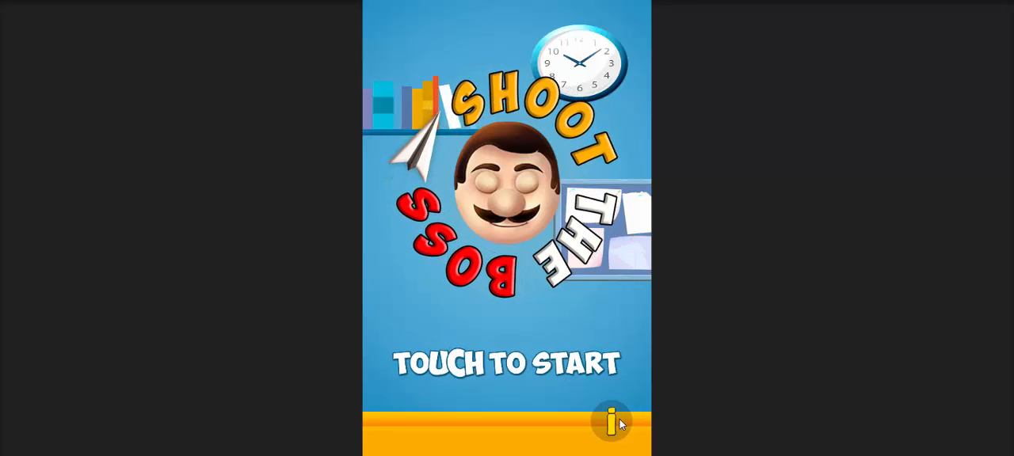
- Tap Touch to Start to begin a round and show the hit-the-boss instructions
{"action": "left_click", "coordinate": [507, 365]}
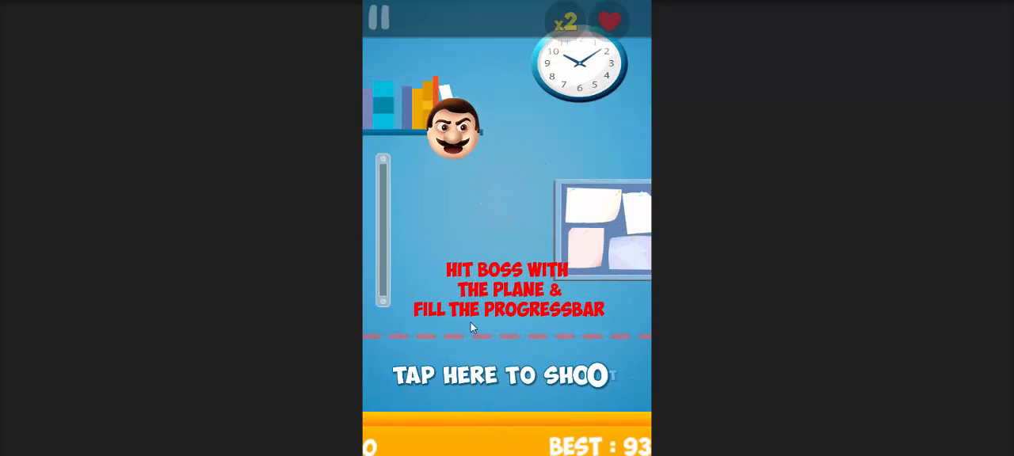